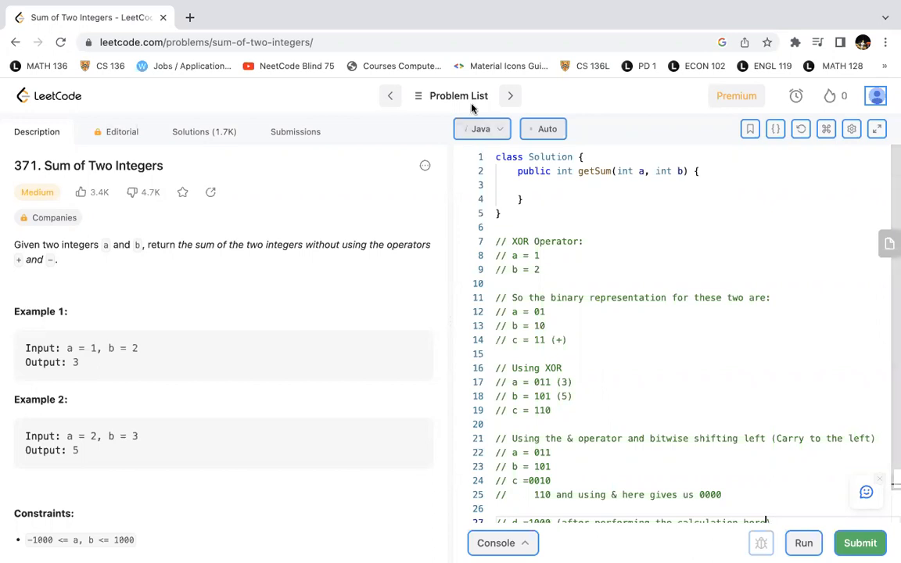
mouse_move(612, 297)
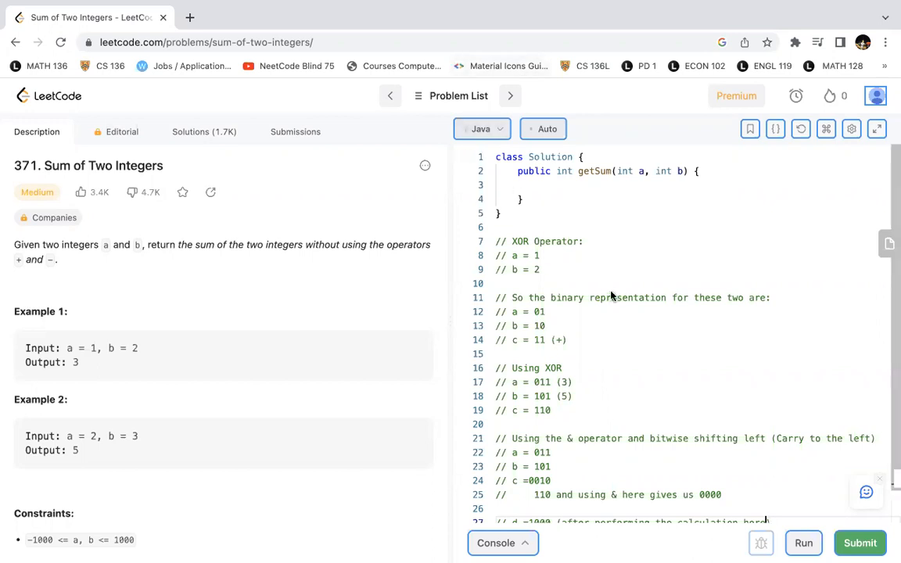
mouse_move(298, 258)
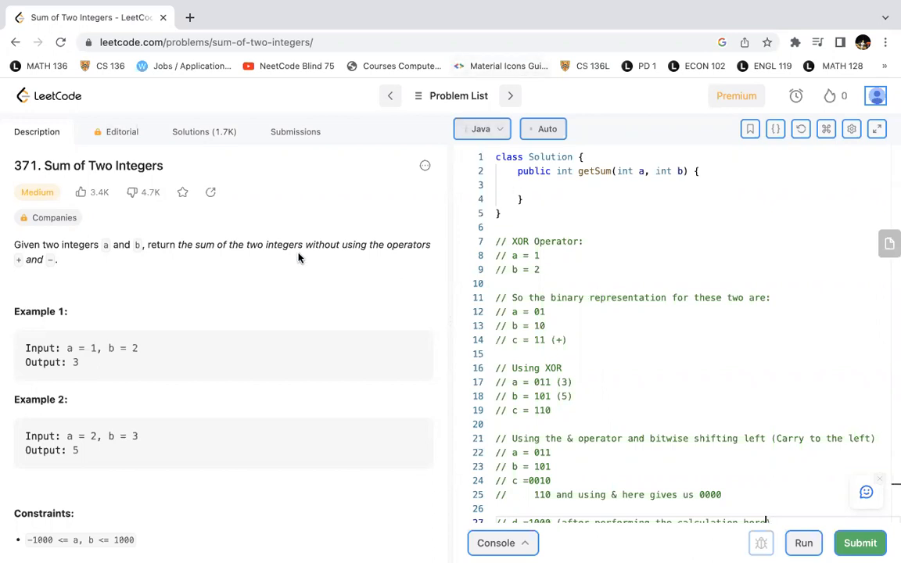
Step: Scroll down the Java code to the bitwise explanation comments
scroll("down", 3)
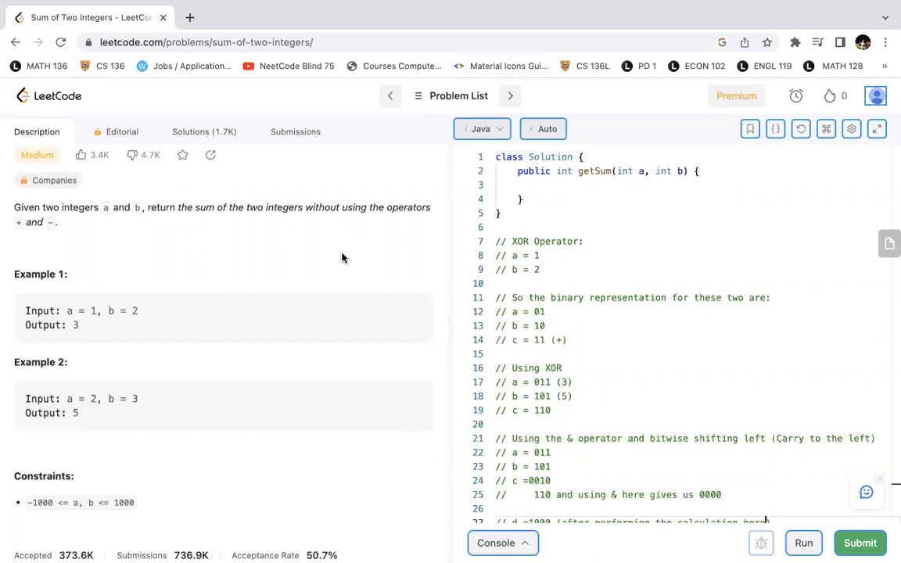
scroll("down", 3)
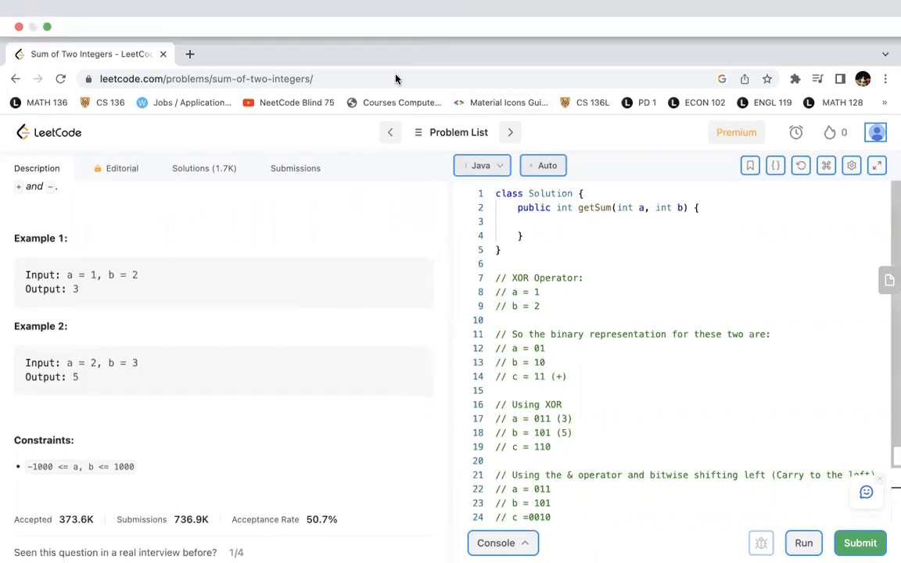
mouse_move(268, 336)
type("// d =1000 (after performing the calculation here)")
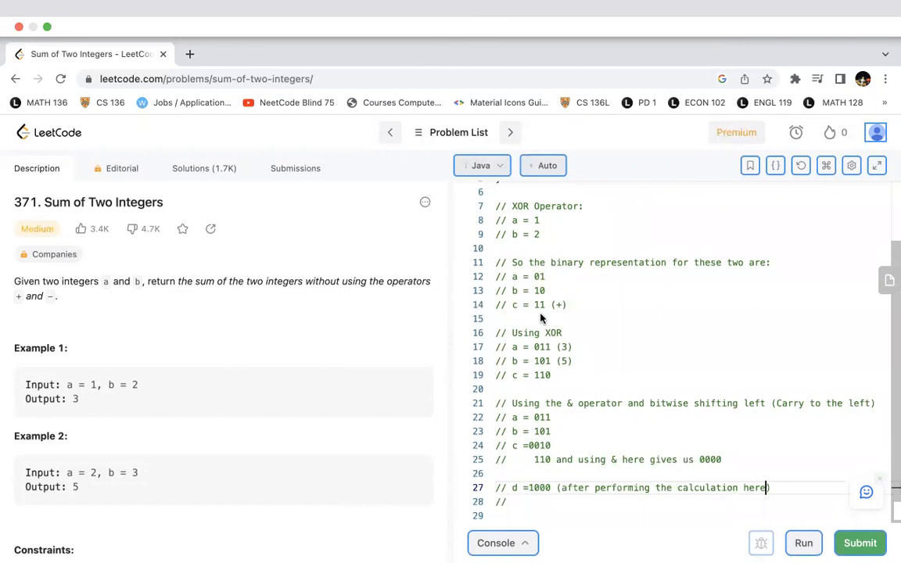
mouse_move(573, 329)
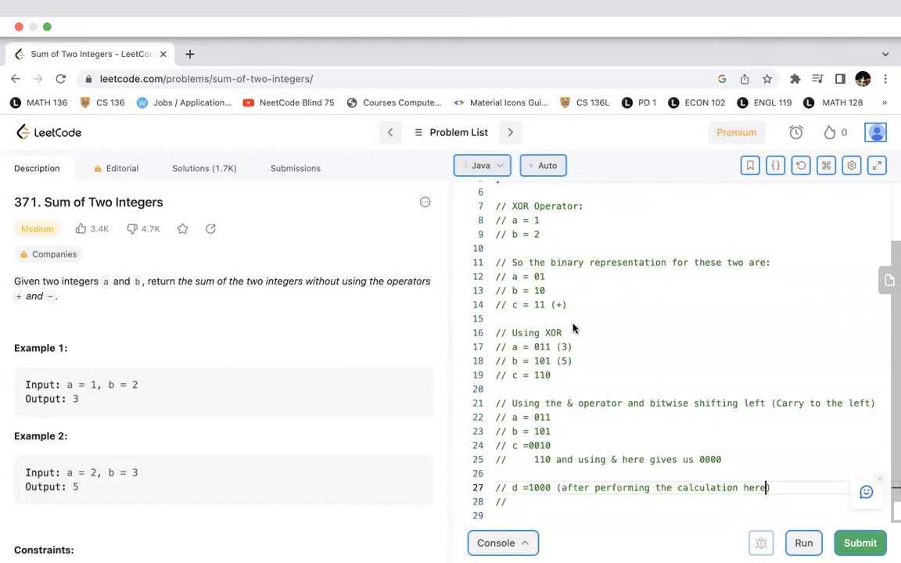
mouse_move(393, 64)
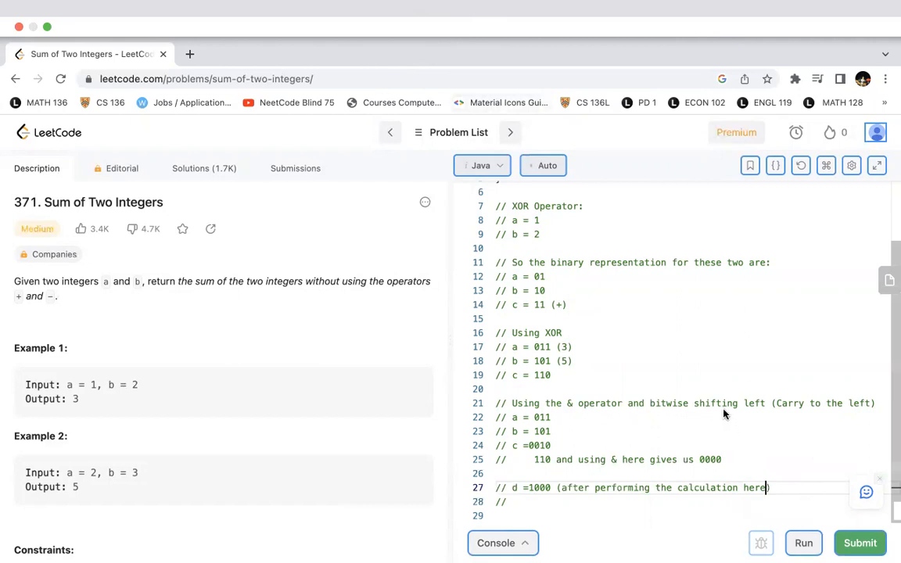
mouse_move(684, 428)
type("XOR - OR")
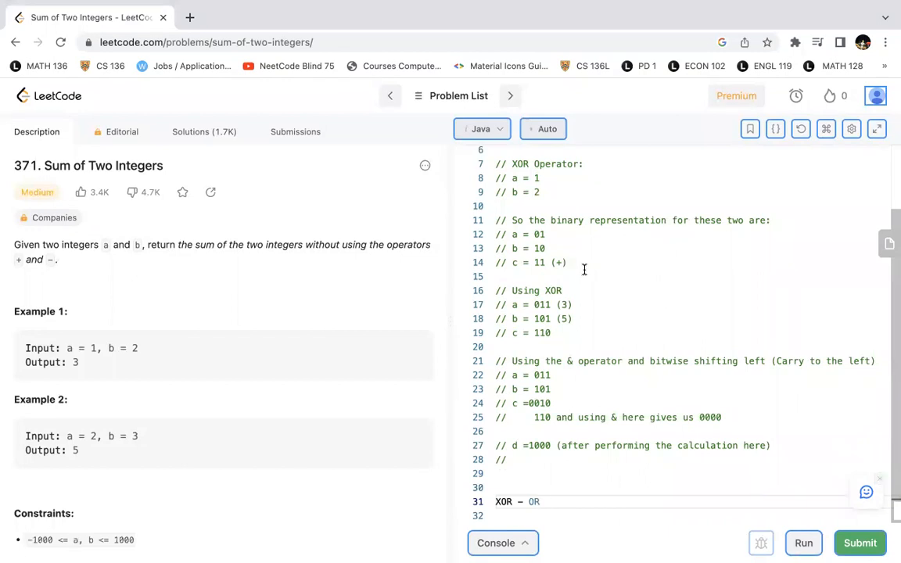
mouse_move(552, 283)
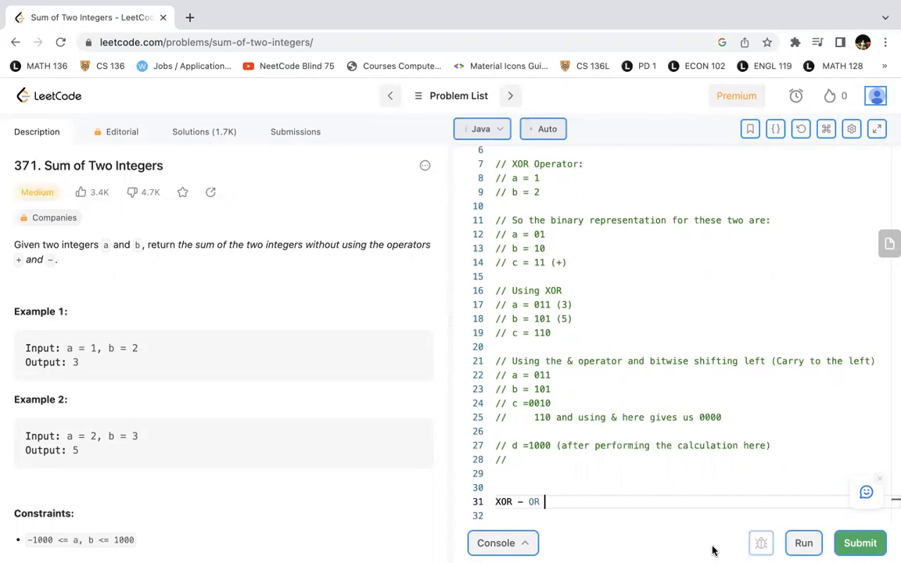
mouse_move(650, 279)
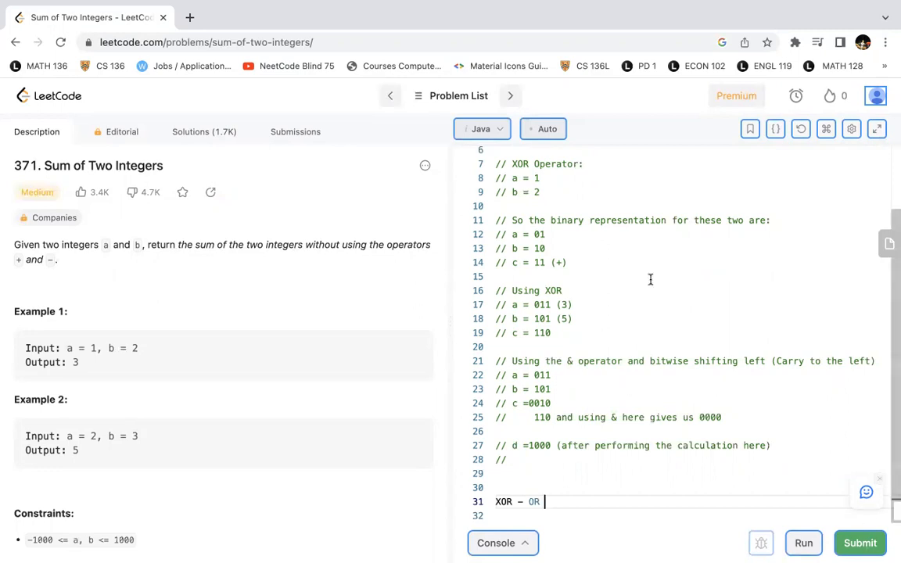
mouse_move(542, 307)
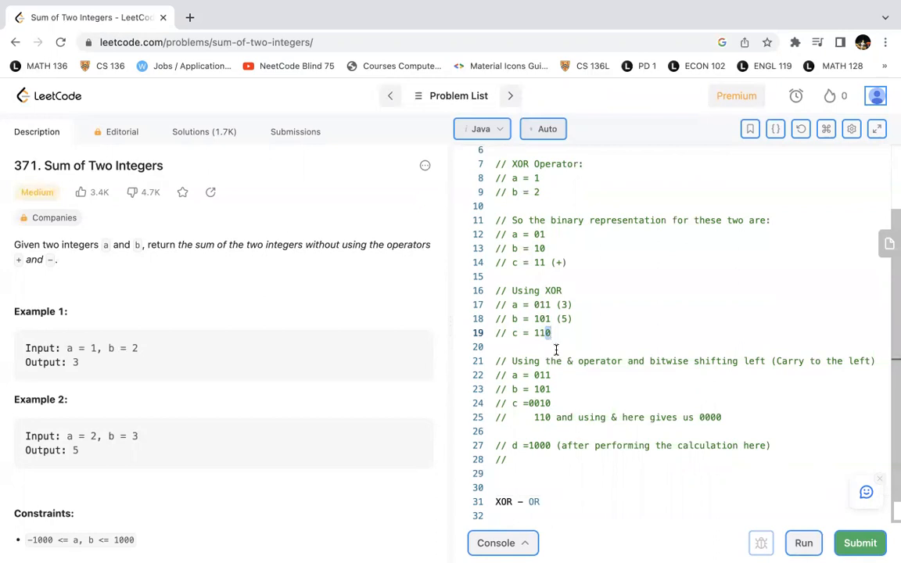
mouse_move(554, 345)
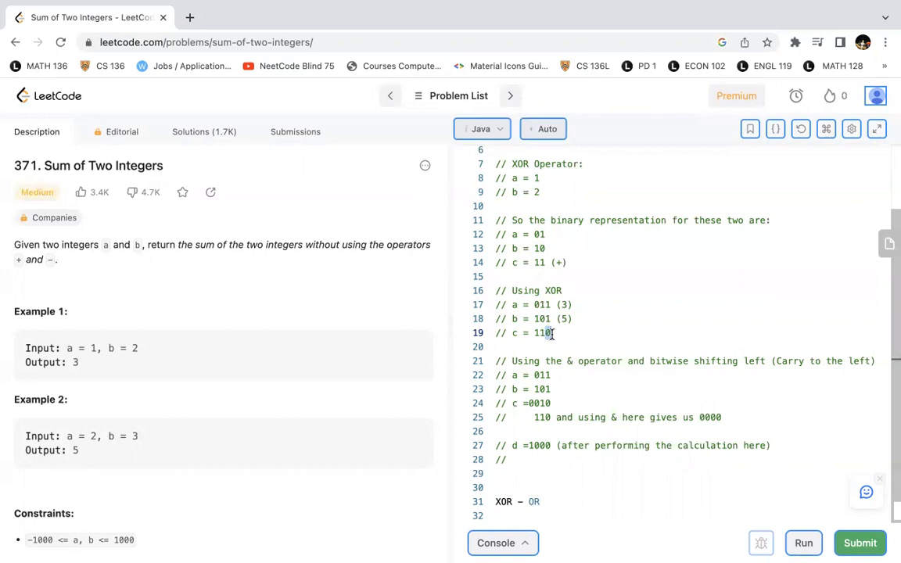
mouse_move(552, 364)
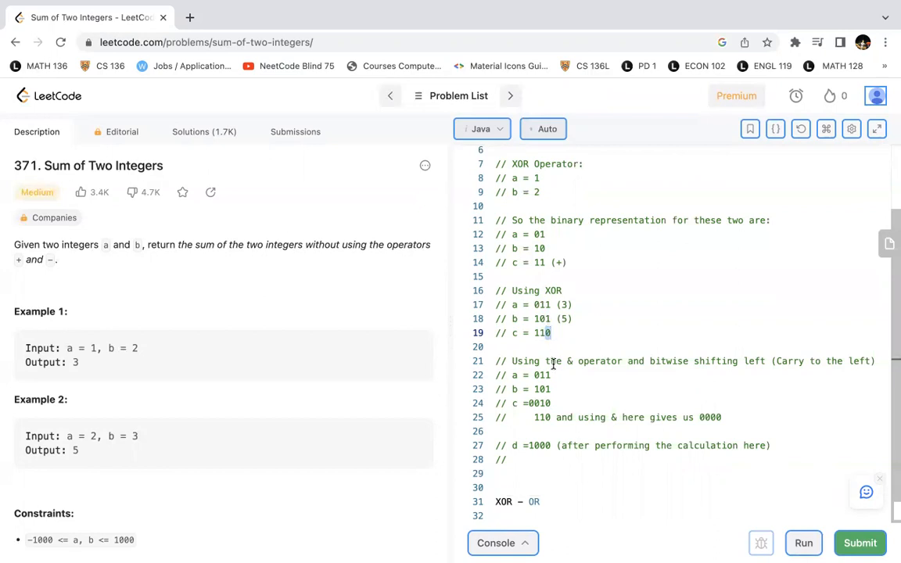
mouse_move(570, 346)
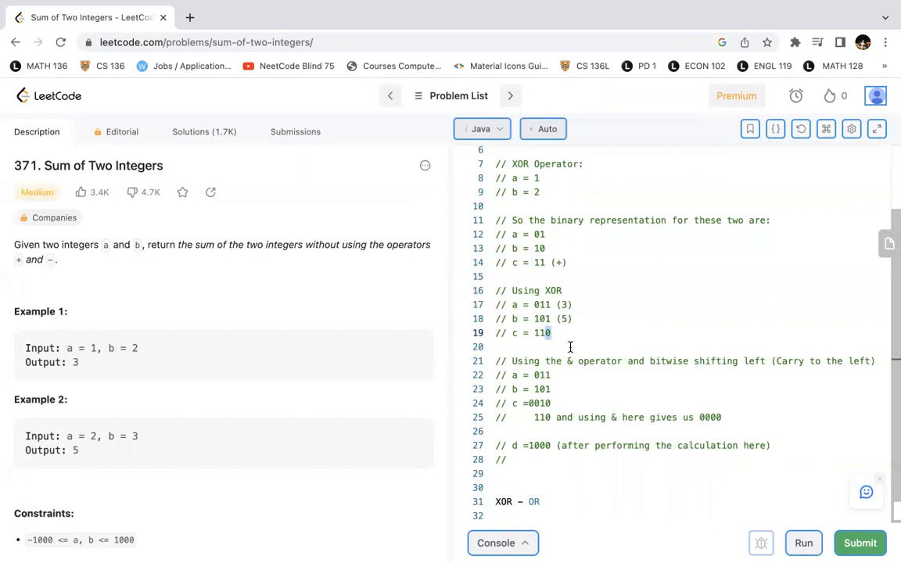
left_click_drag(567, 360, 626, 361)
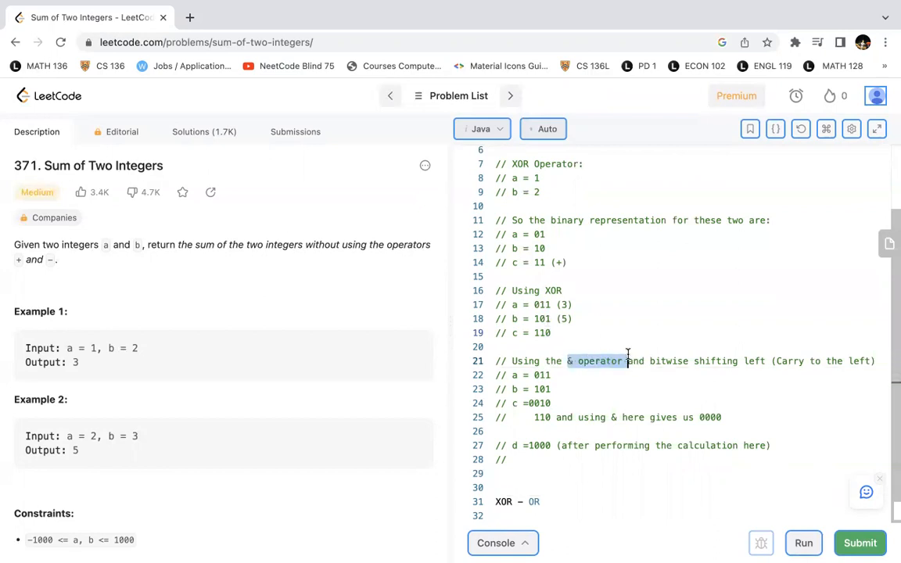
mouse_move(679, 380)
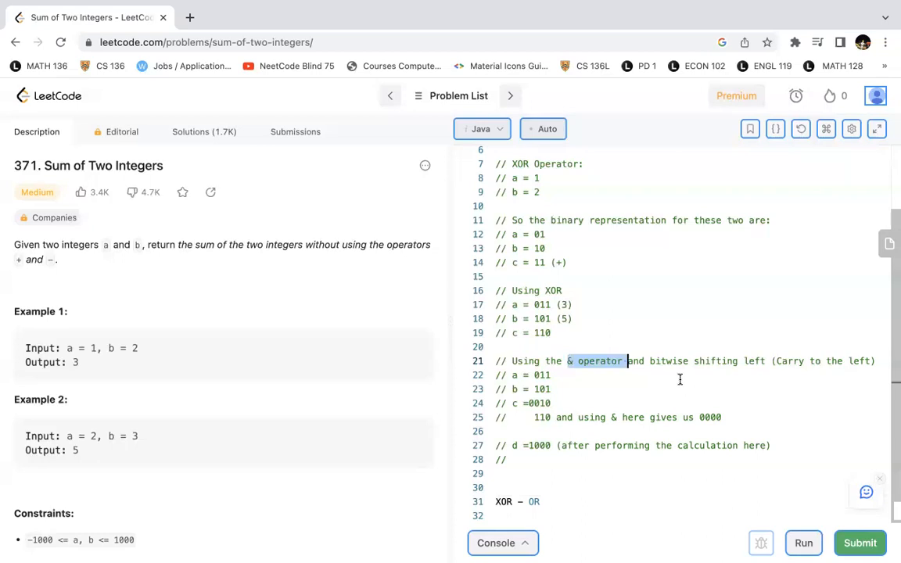
mouse_move(655, 367)
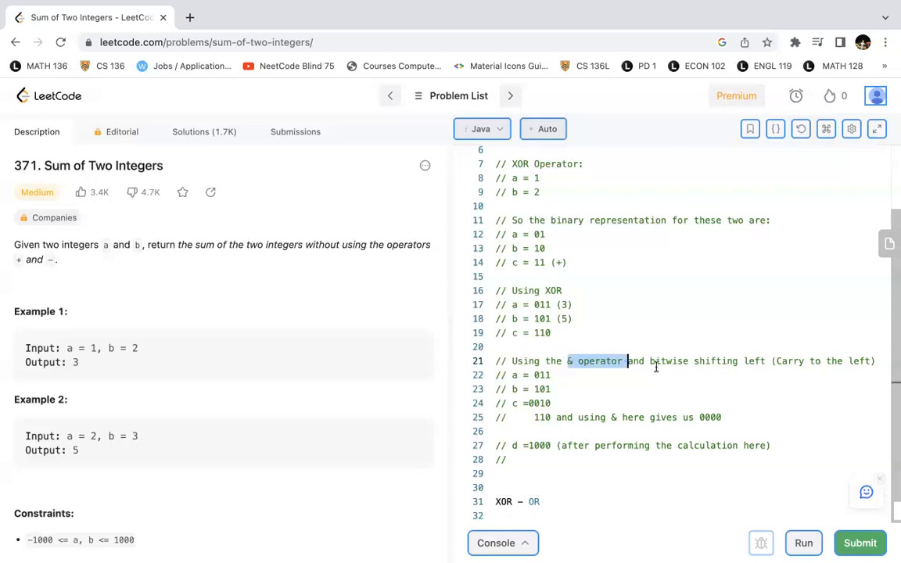
mouse_move(548, 303)
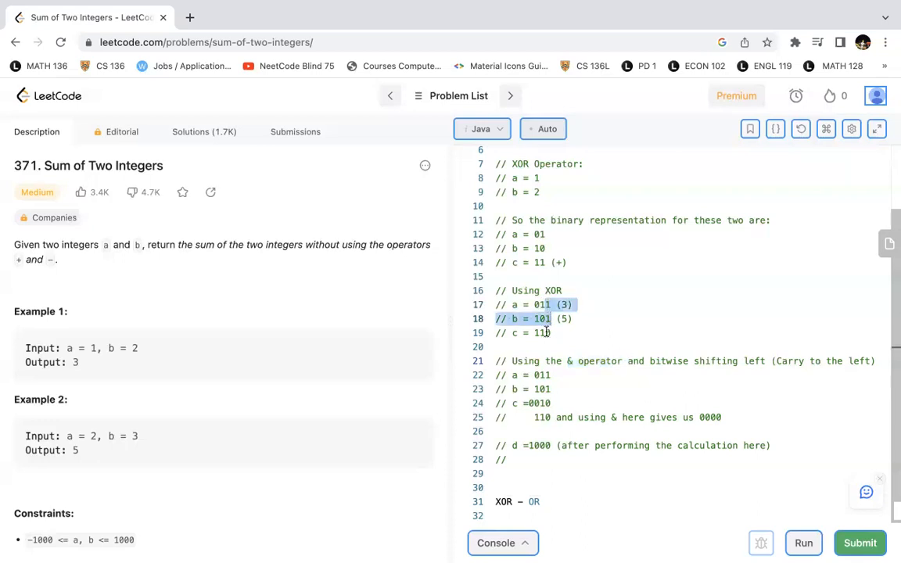
left_click(550, 332)
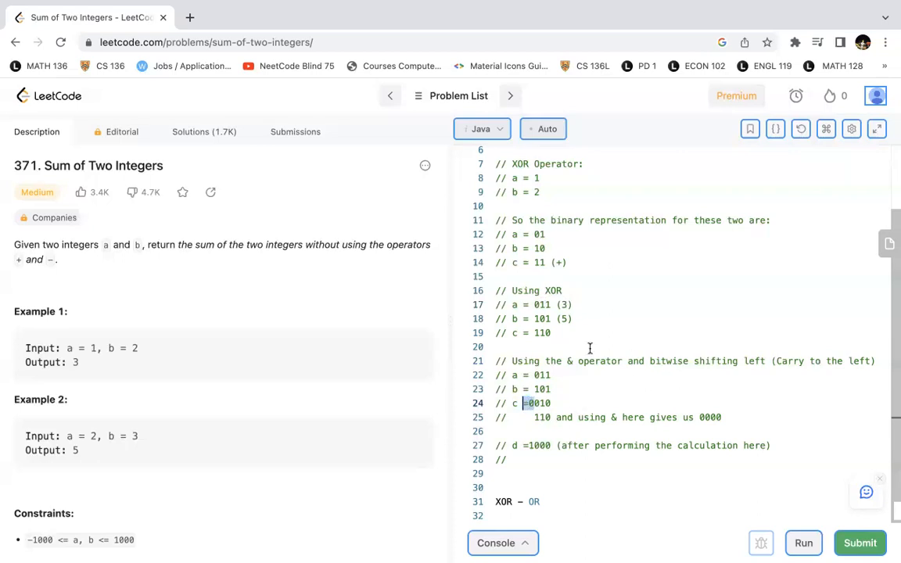
double_click(540, 332)
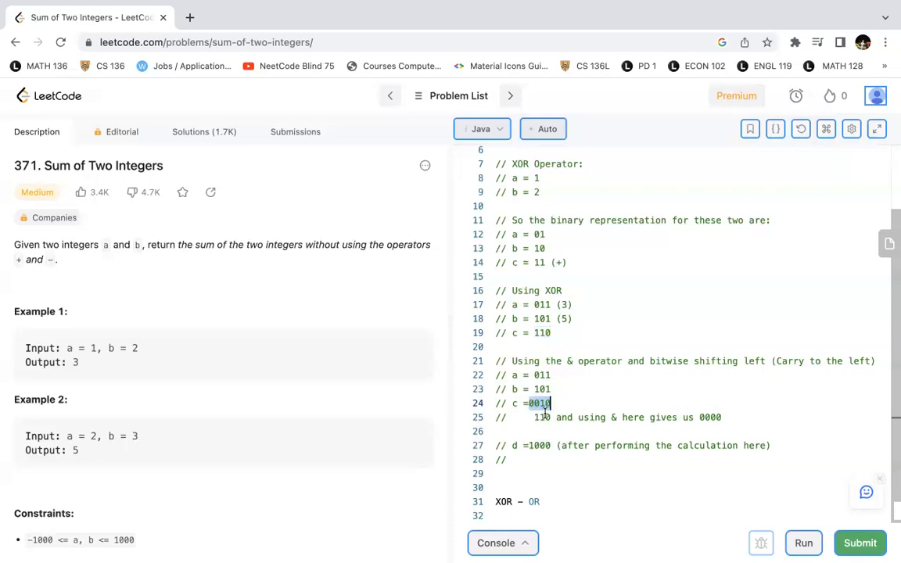
mouse_move(598, 438)
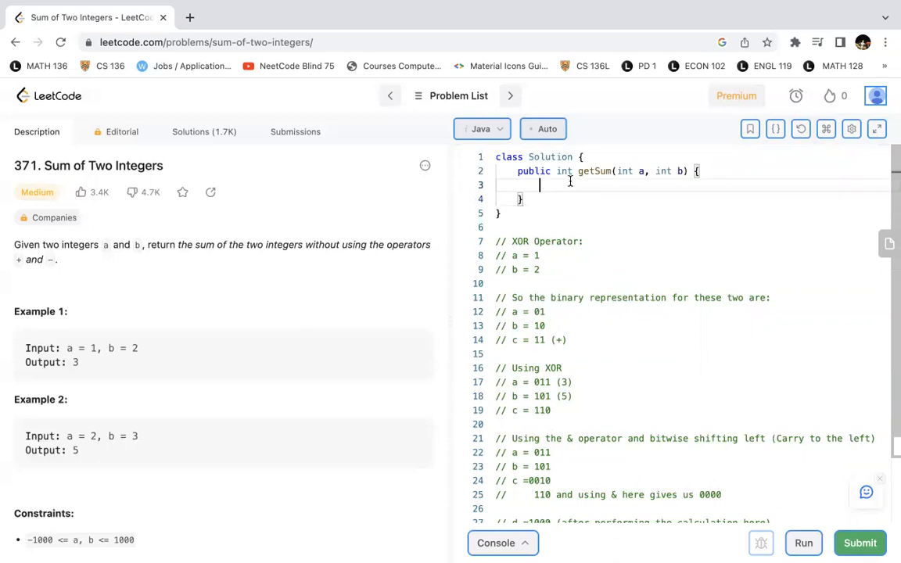
Step: Write the loop header while (b!=0) in getSum
type("w")
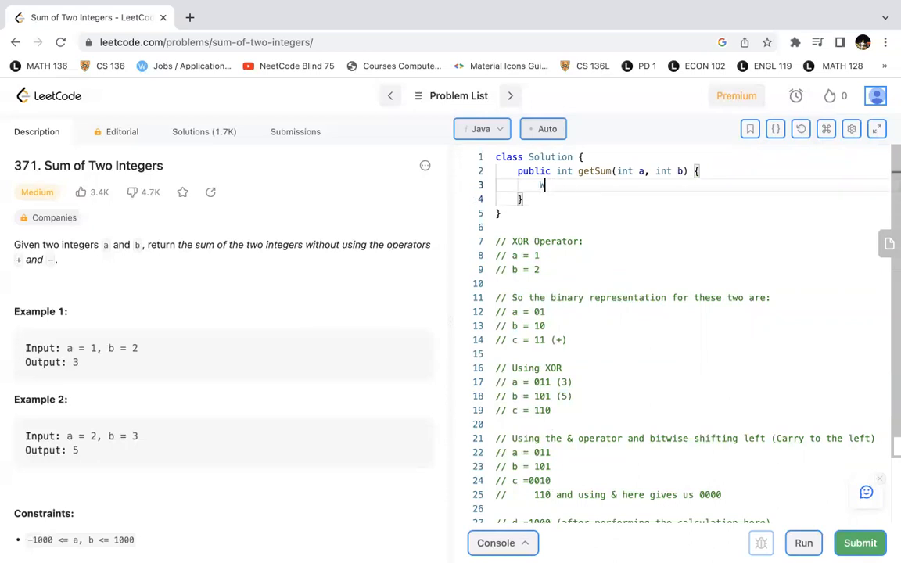
type("while (")
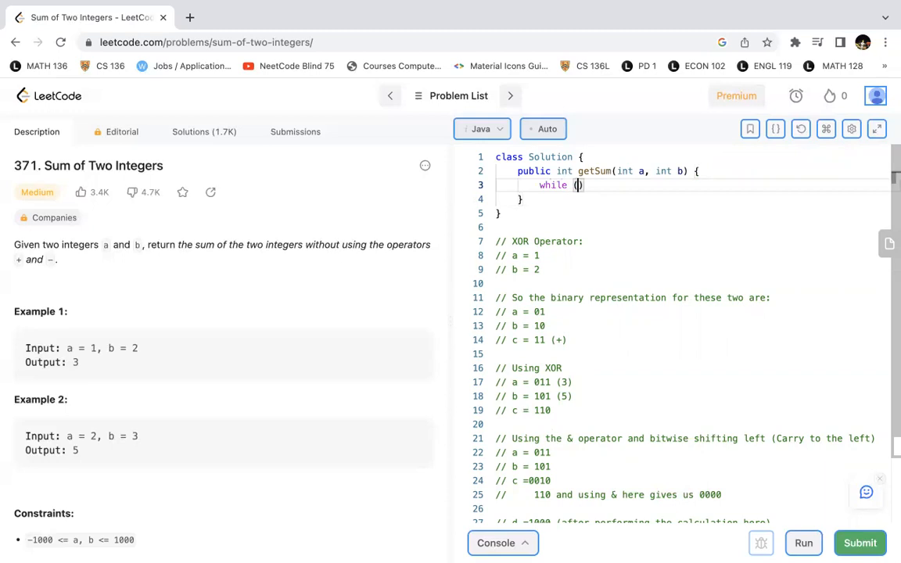
type("b!=0")
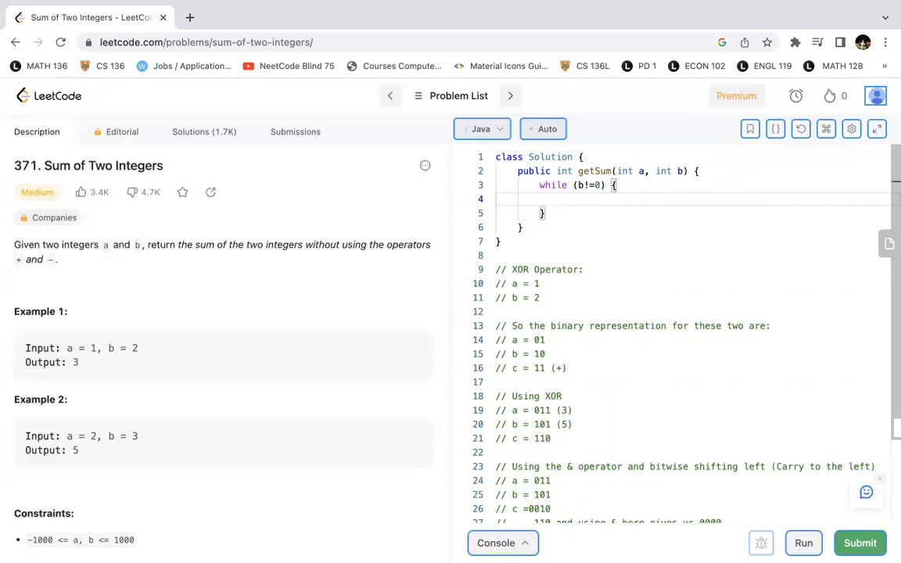
Step: Fill the loop body: int temp = (a&b) << 1; a = a^b; b = temp;
type("int")
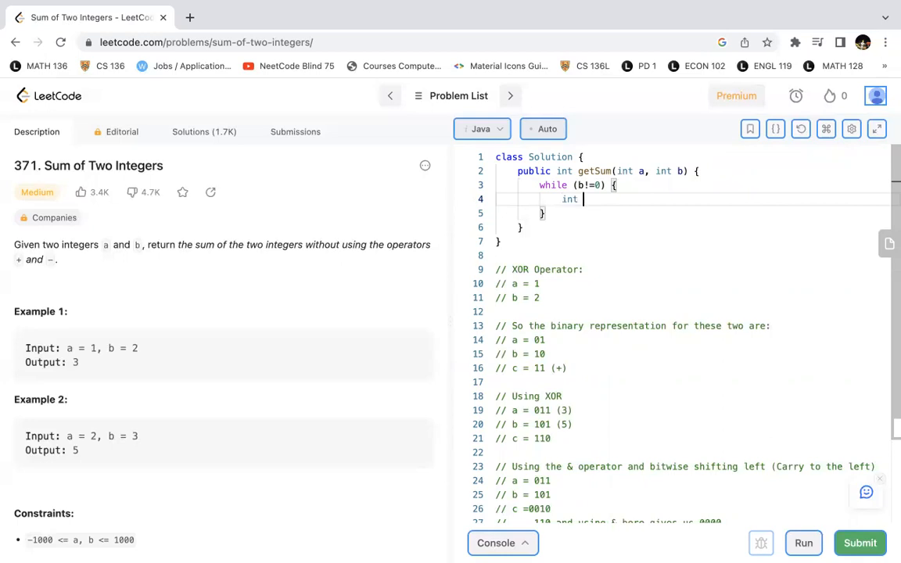
type("temp =")
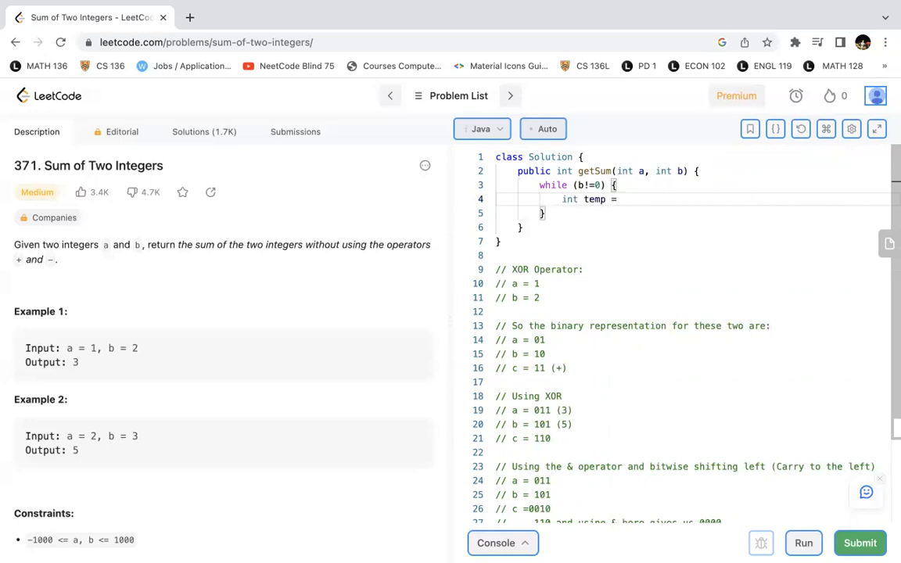
type("(a&b)")
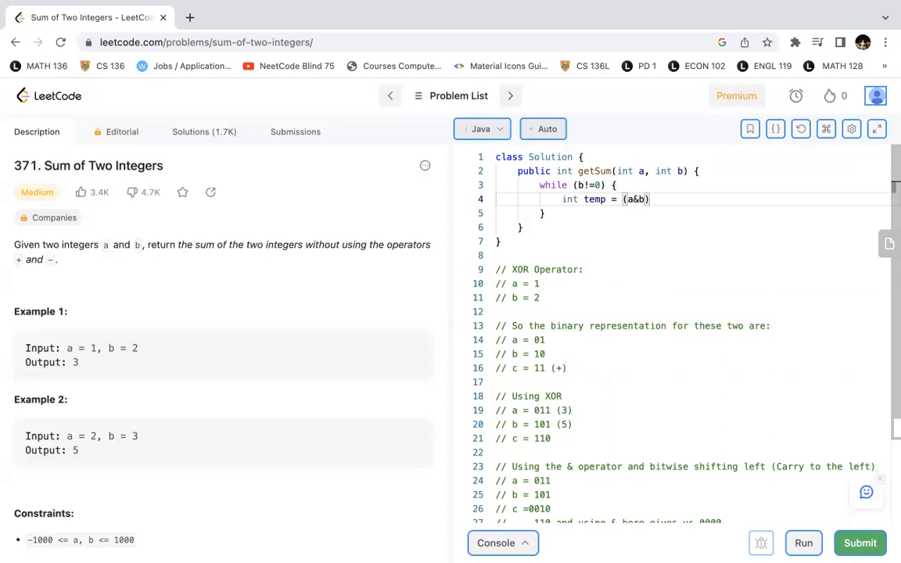
type("<< 1;")
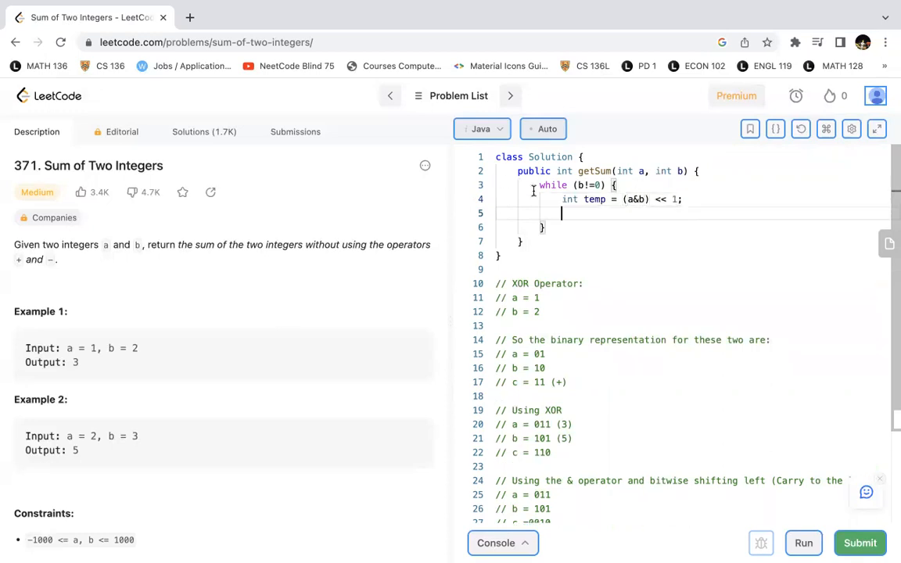
type("a = a")
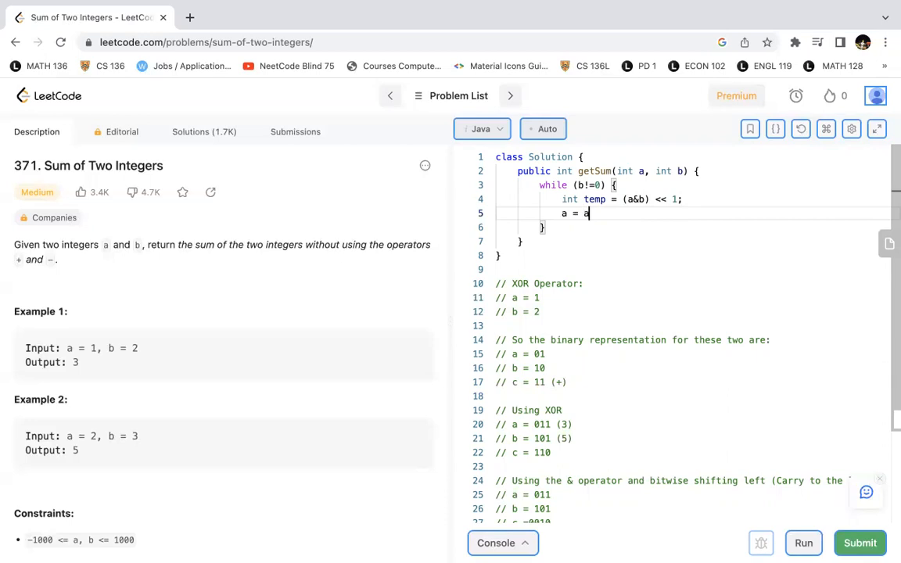
type("^b;")
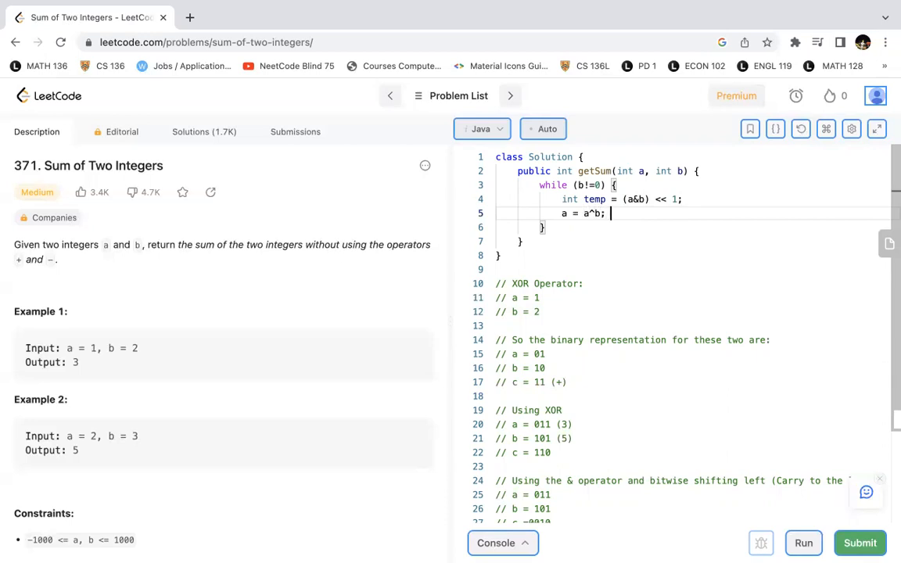
type("b = et")
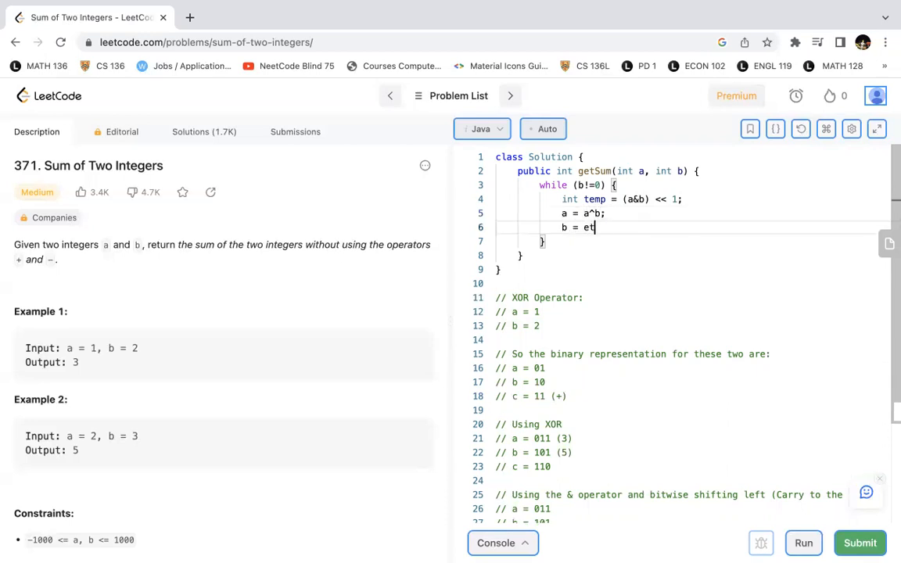
type("tem")
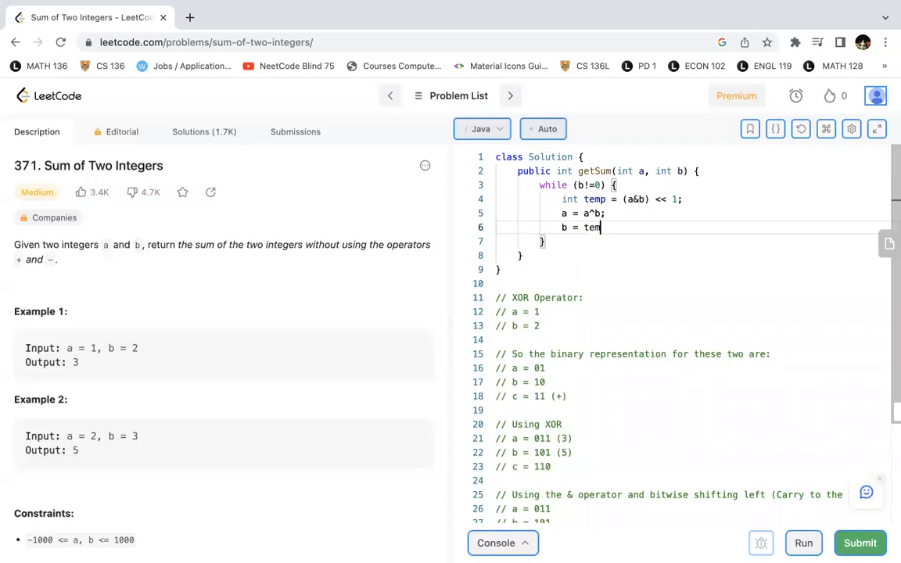
type("p;")
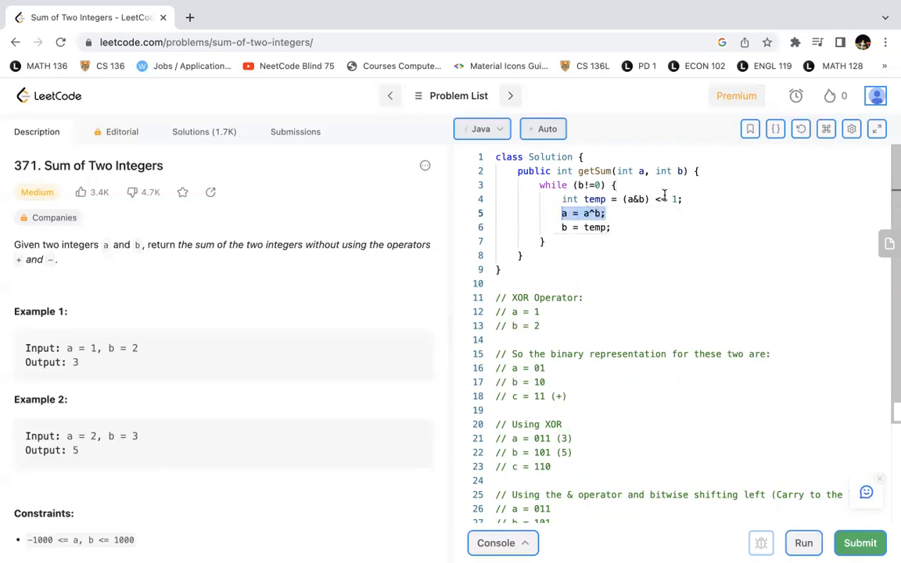
Step: Add 'return a' on a new line after the while loop
left_click(683, 199)
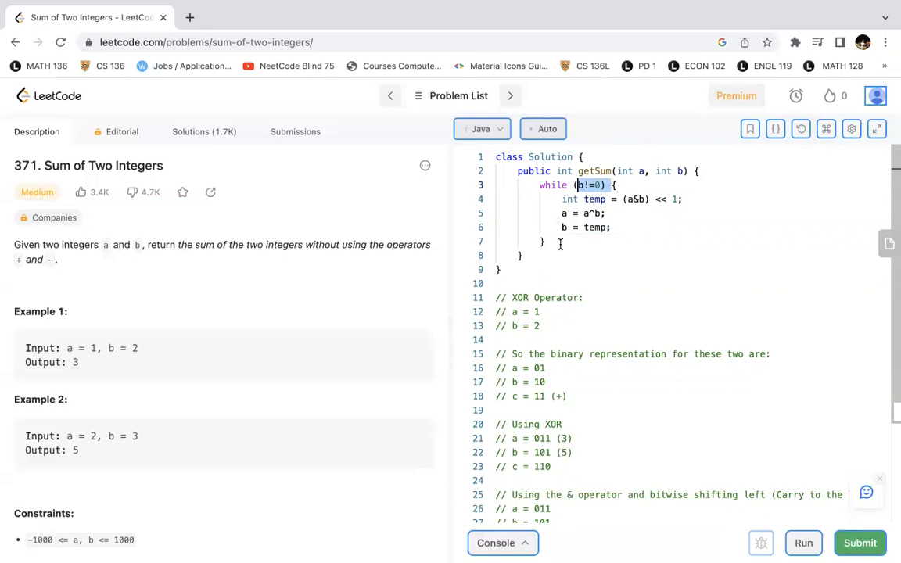
type("return a;")
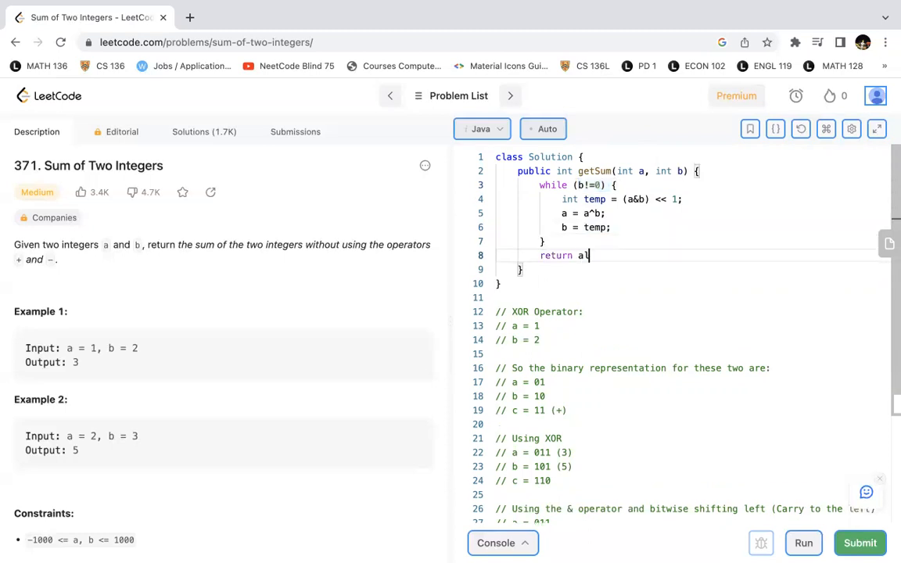
scroll("down", 3)
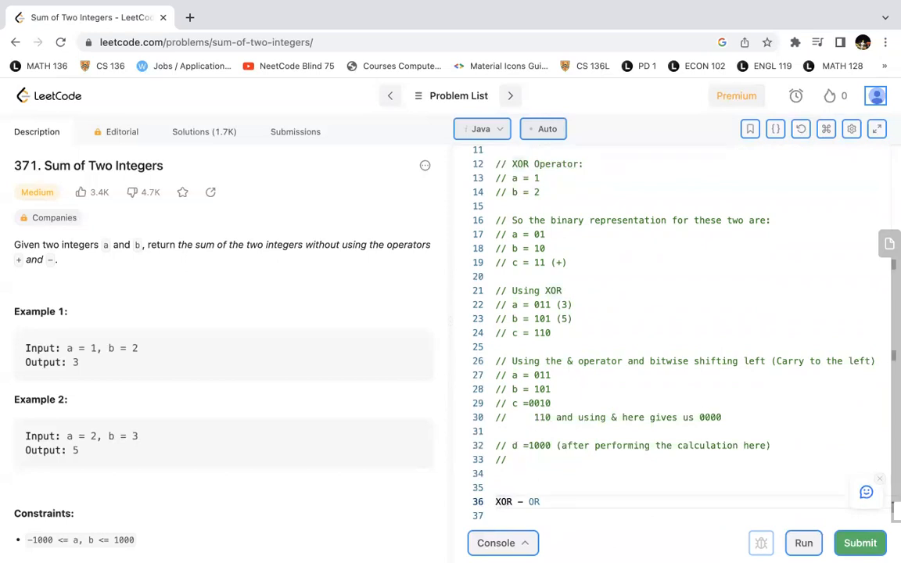
Step: Run the sample case, confirm output 3 matches expected 3, and submit
left_click(803, 542)
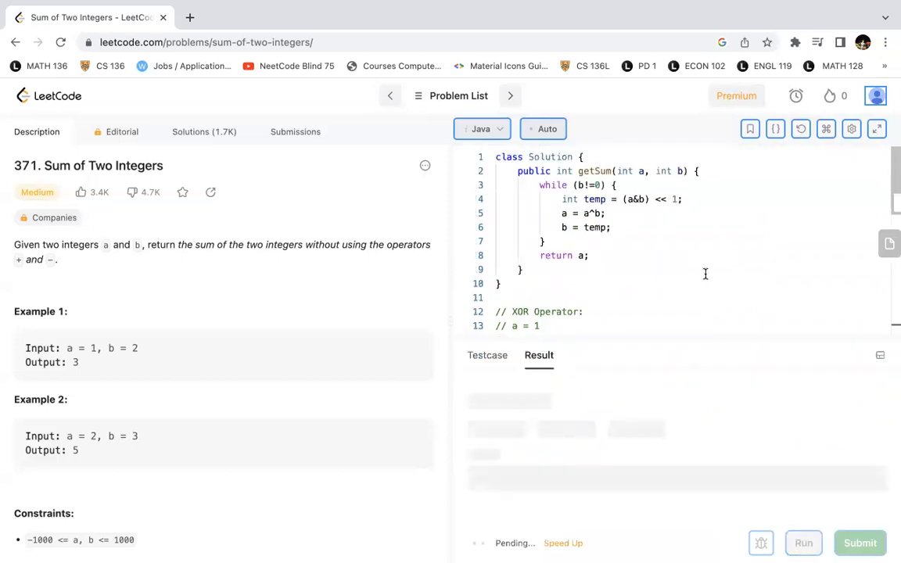
left_click(803, 542)
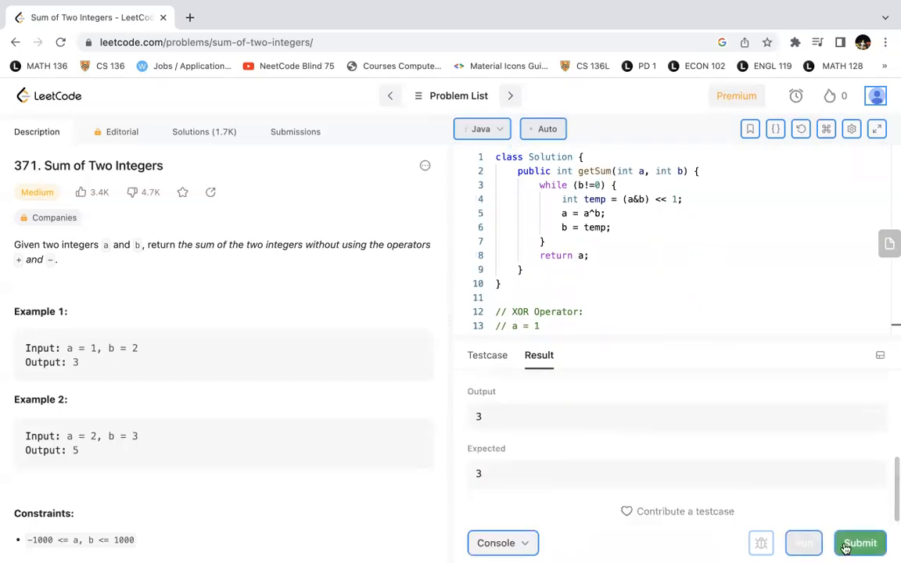
left_click(860, 543)
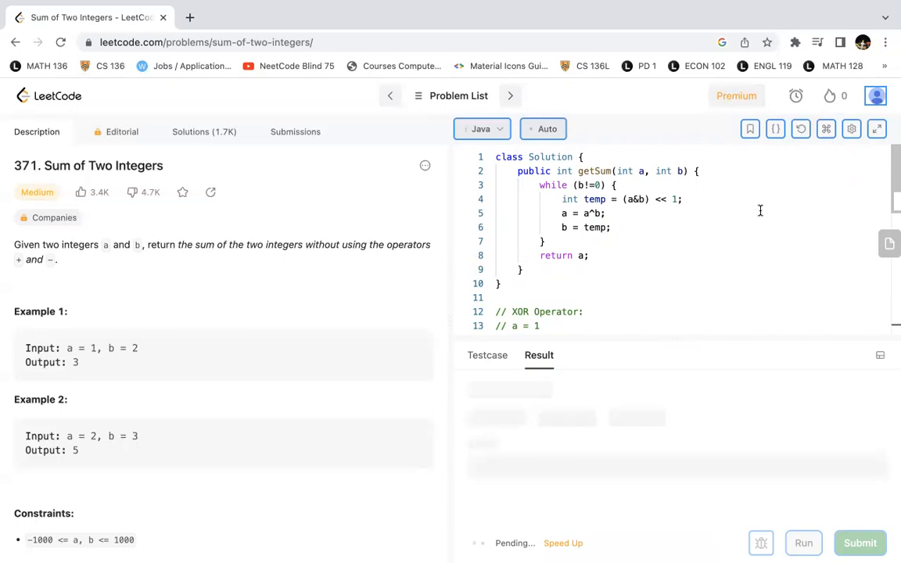
Step: Close the satisfaction survey and view the Accepted result: 0 ms, 39 MB
left_click(859, 543)
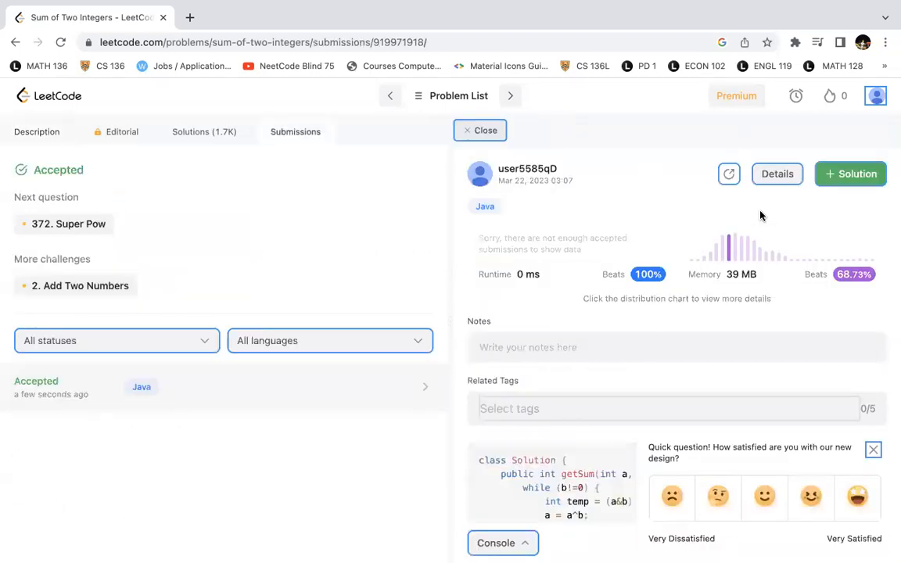
left_click(872, 448)
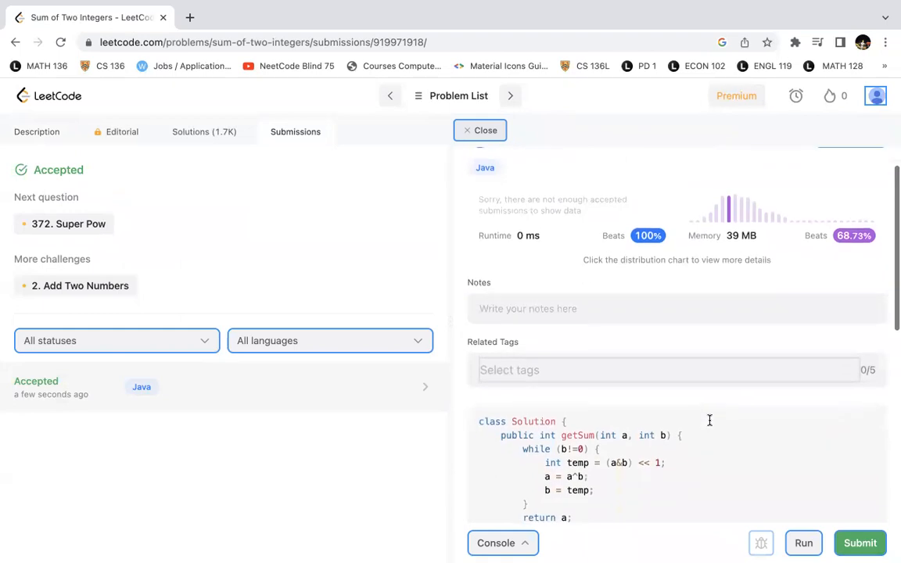
scroll("down", 3)
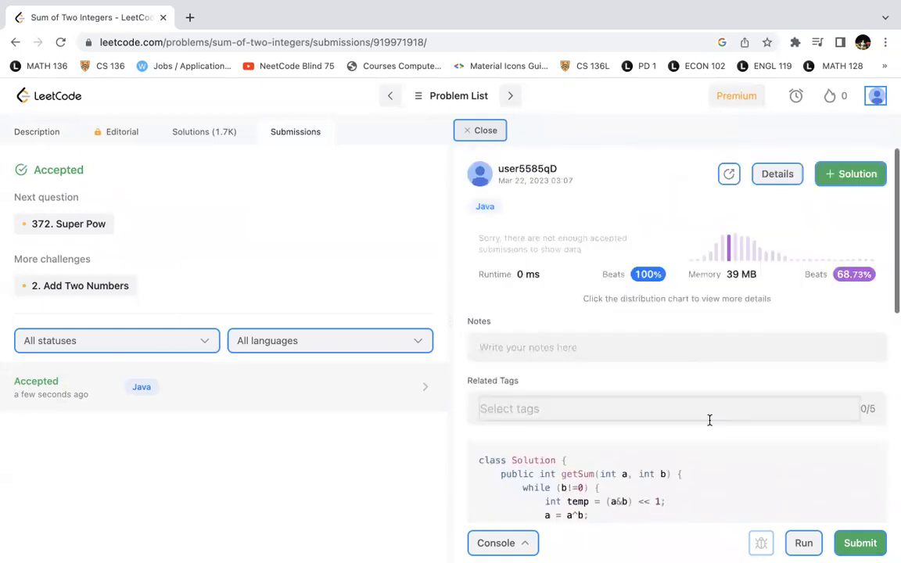
mouse_move(503, 271)
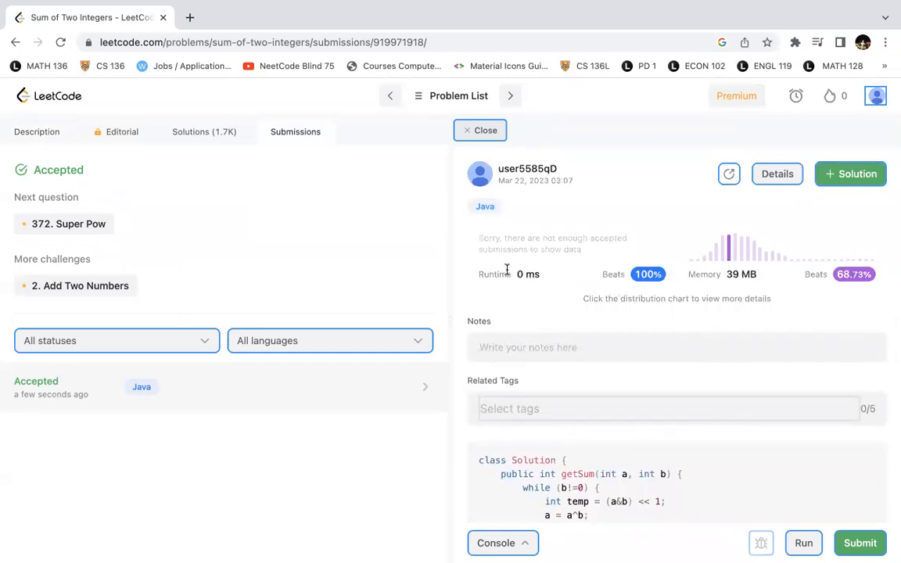
scroll("down", 3)
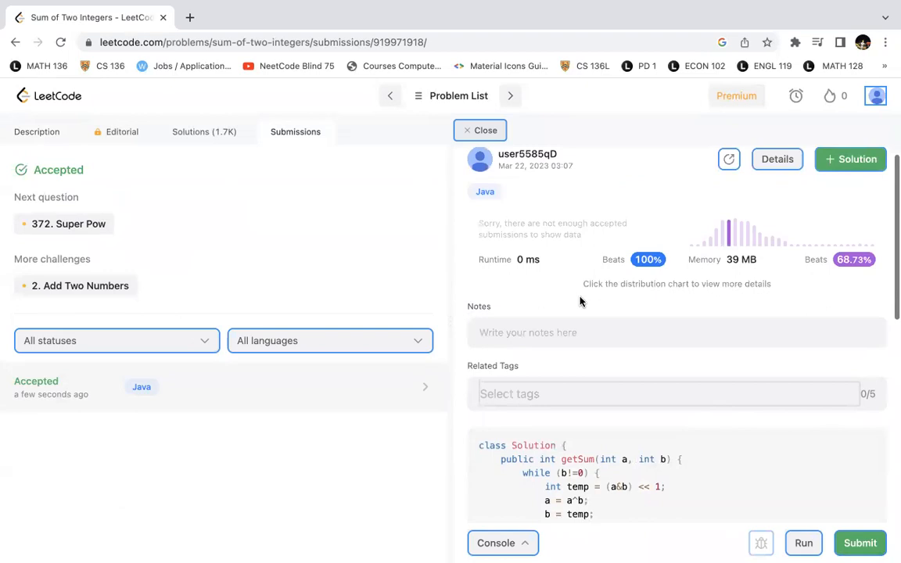
scroll("down", 3)
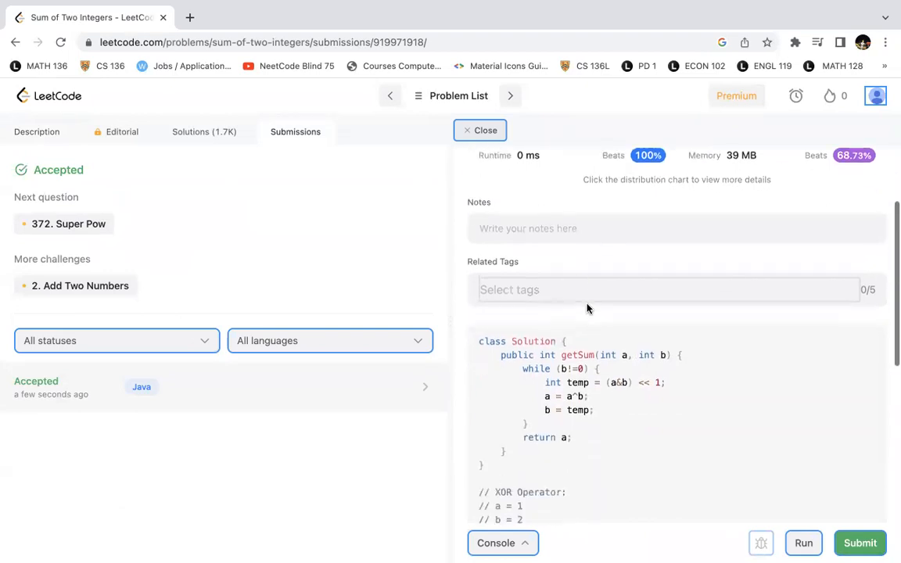
scroll("down", 3)
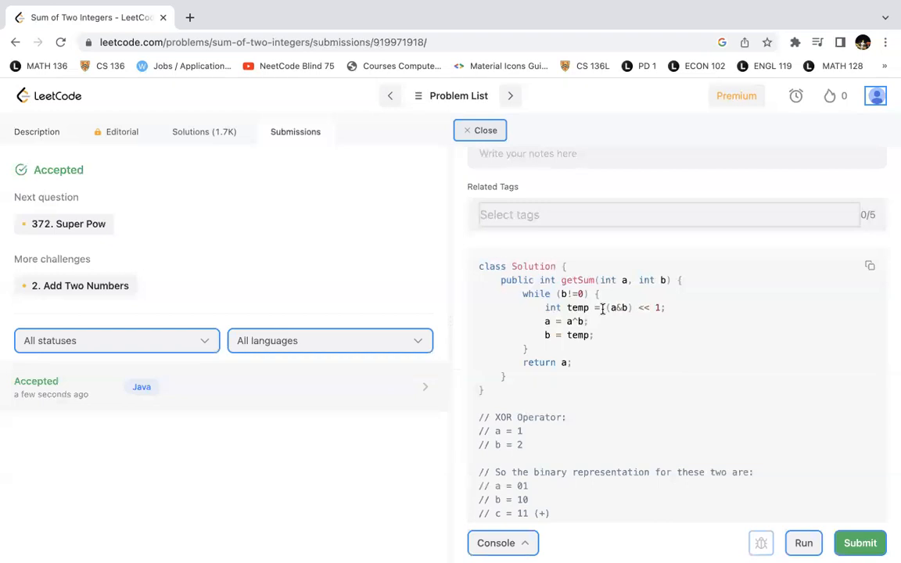
mouse_move(622, 306)
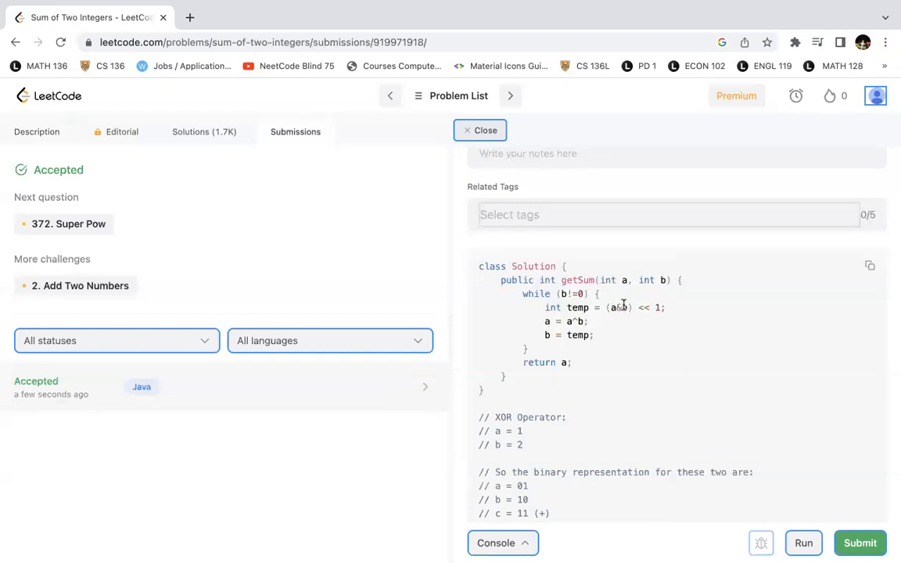
scroll("down", 3)
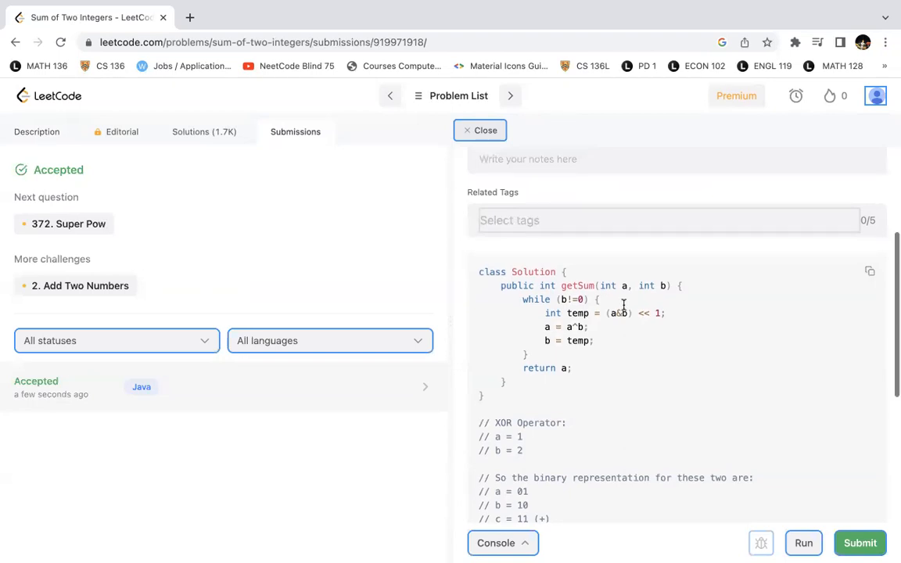
mouse_move(624, 309)
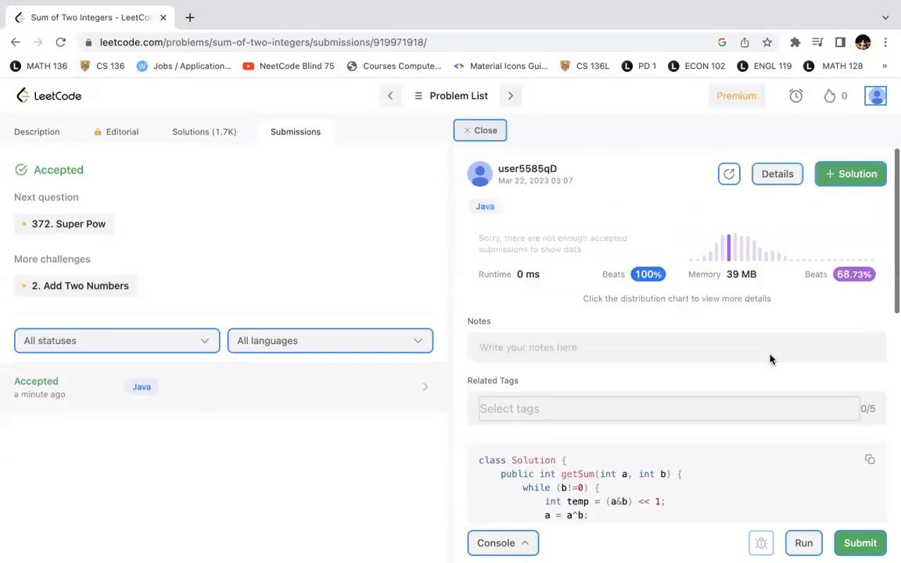
mouse_move(715, 279)
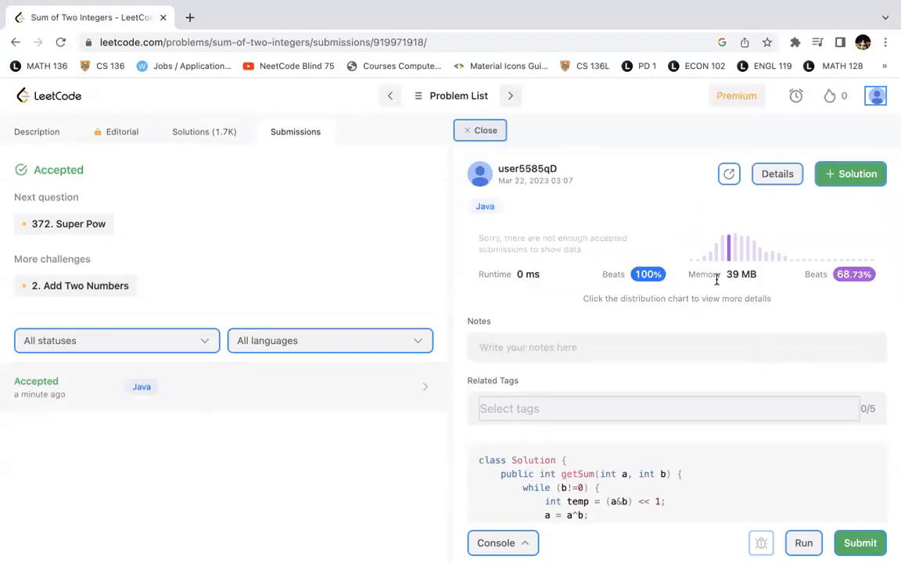